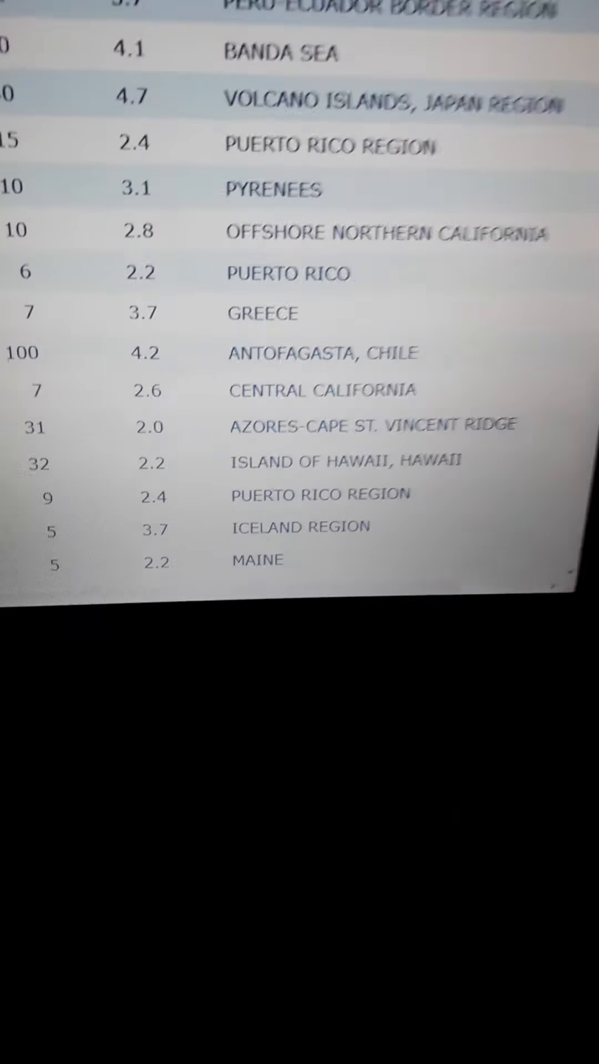
scroll("down", 3)
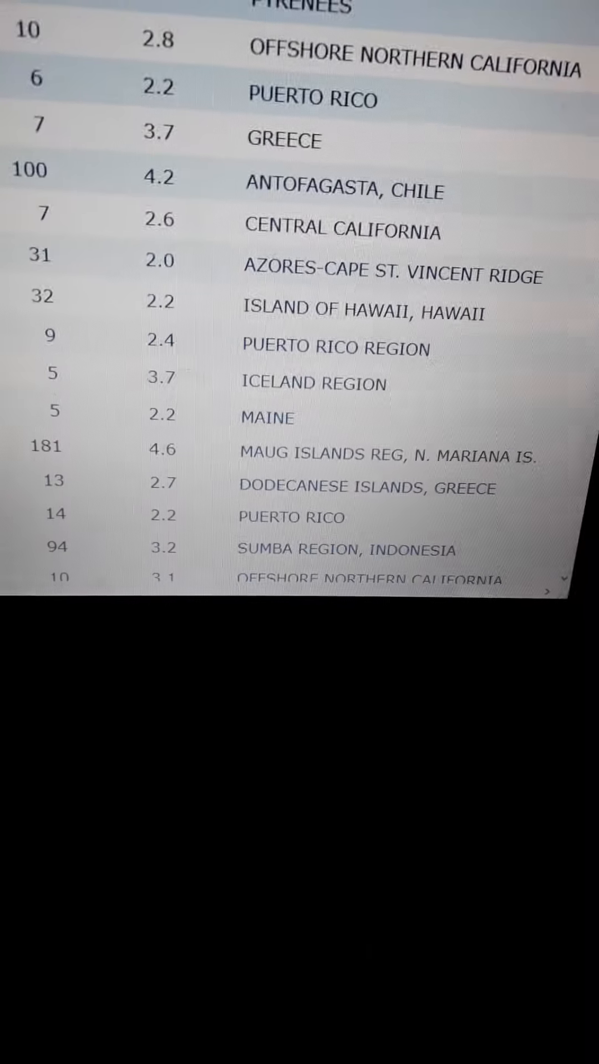
scroll("down", 3)
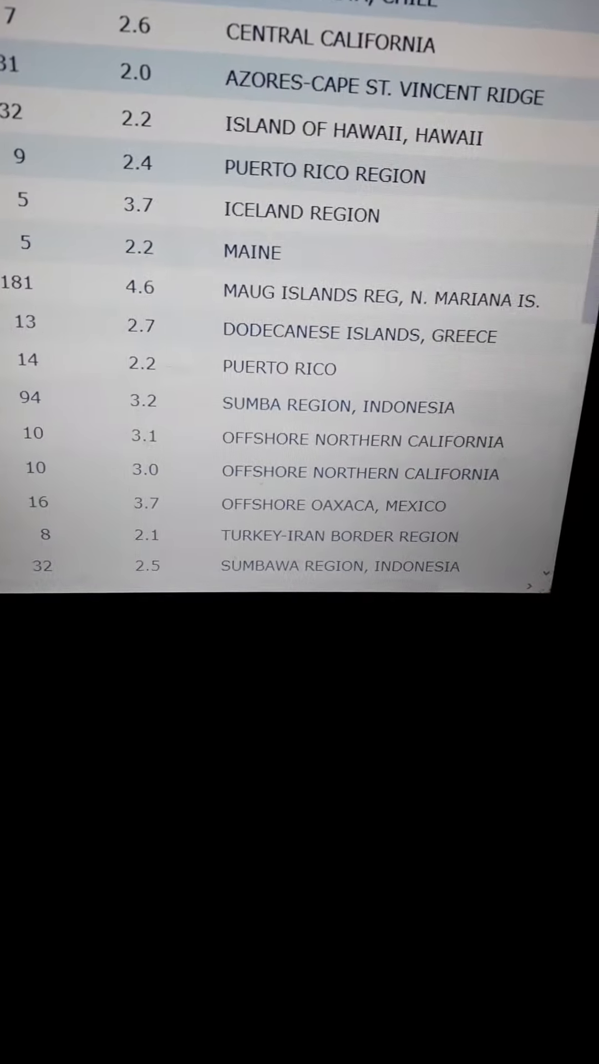
scroll("up", 3)
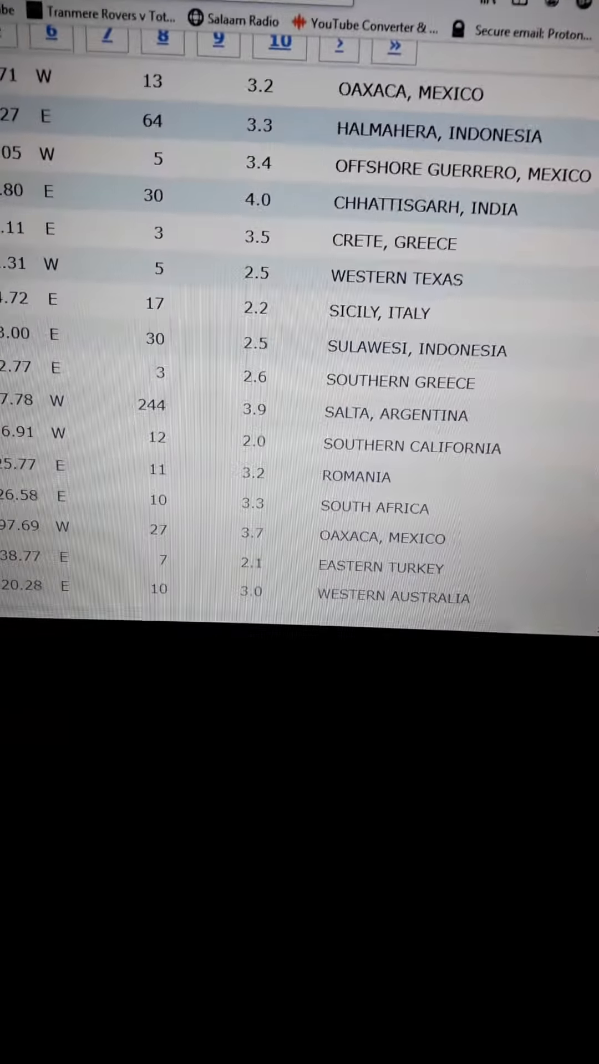
scroll("down", 3)
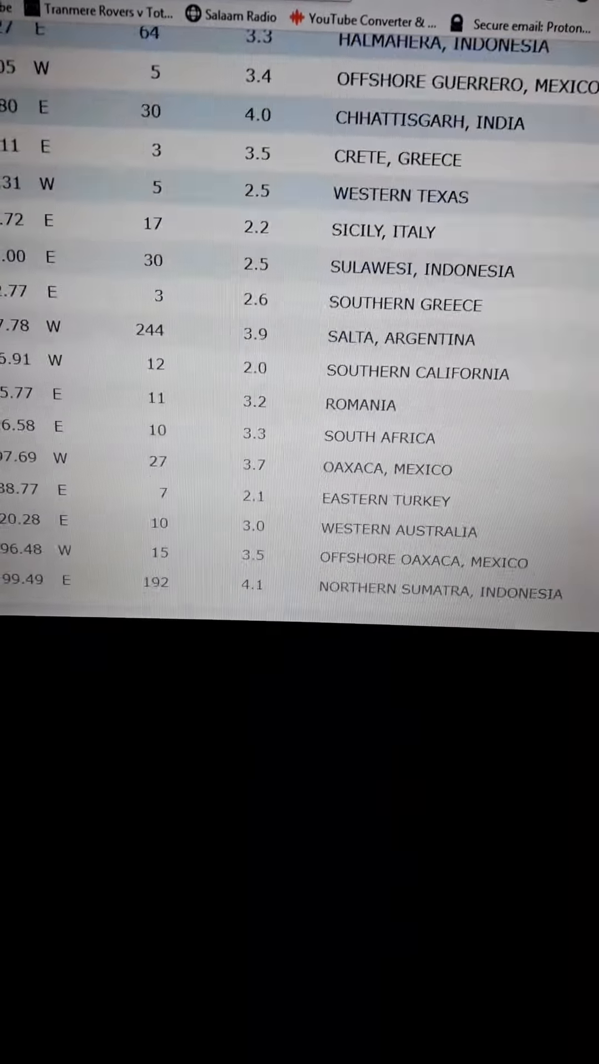
scroll("down", 3)
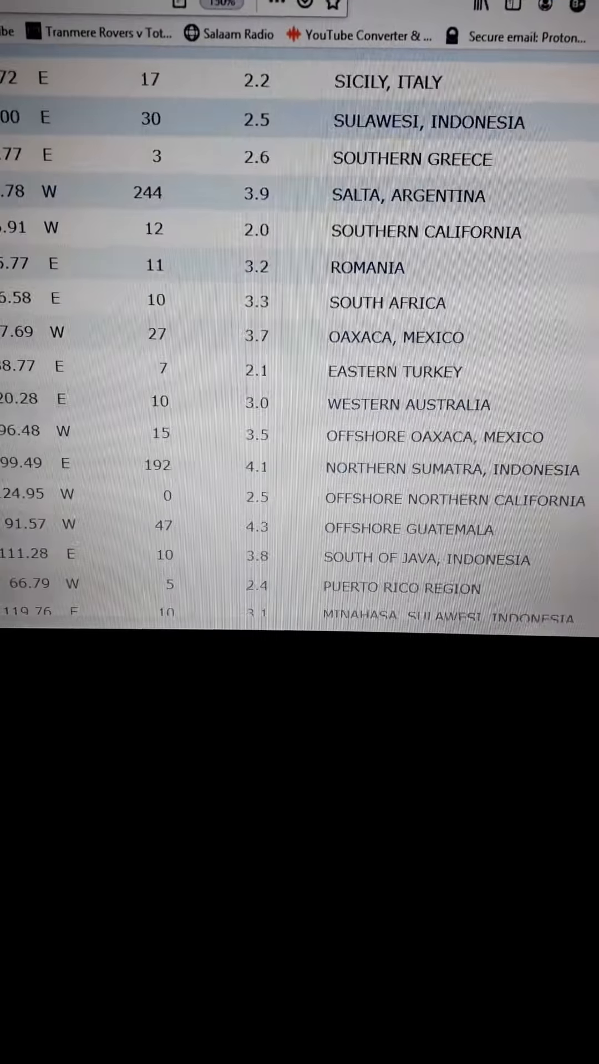
scroll("down", 3)
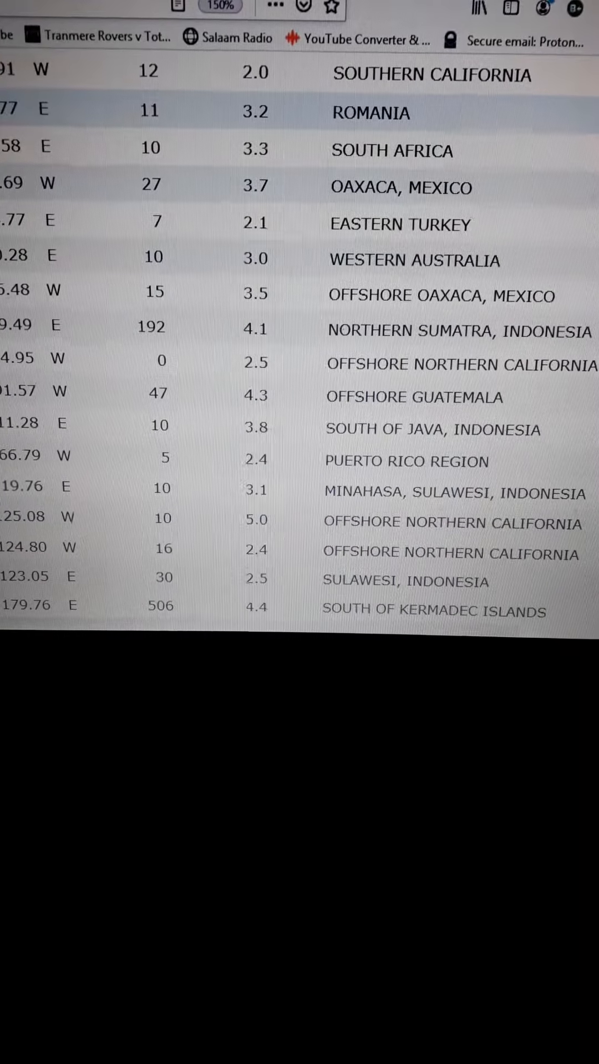
scroll("down", 3)
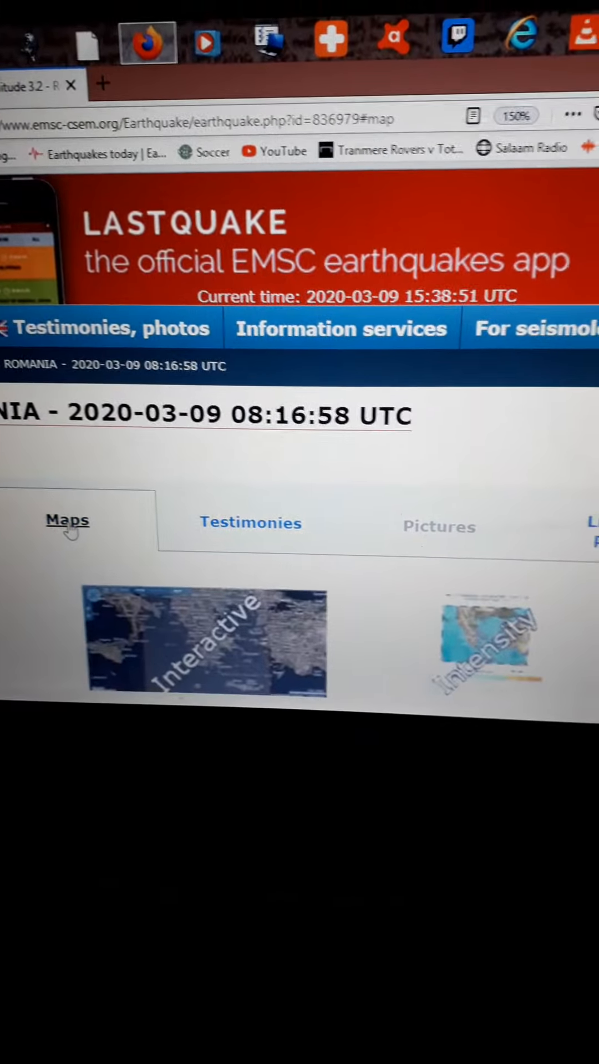
Show the Maps section for the Romania earthquake before returning to the earthquakes list.
left_click(204, 646)
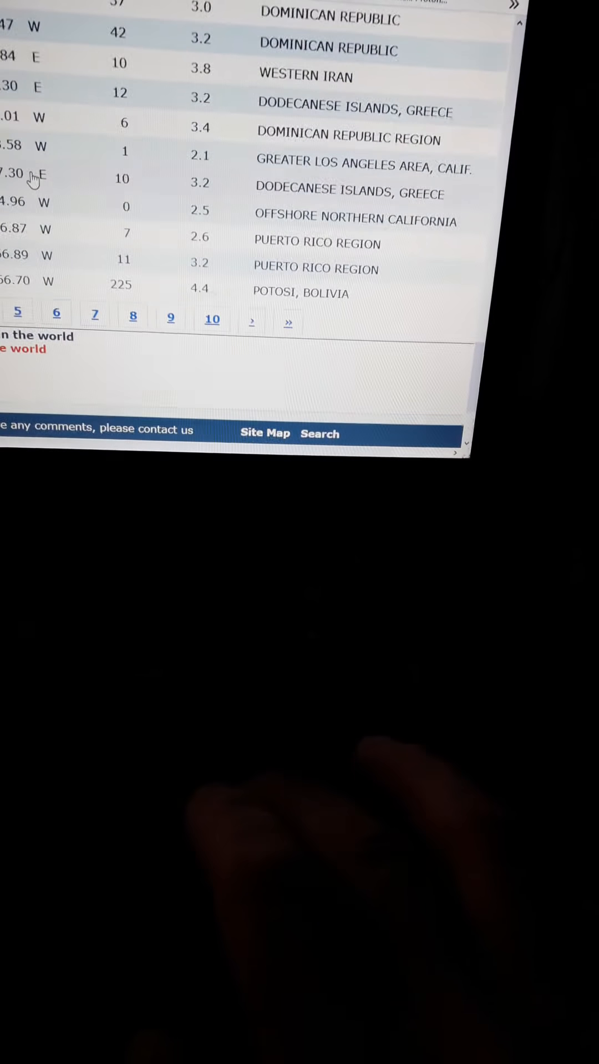
scroll("up", 3)
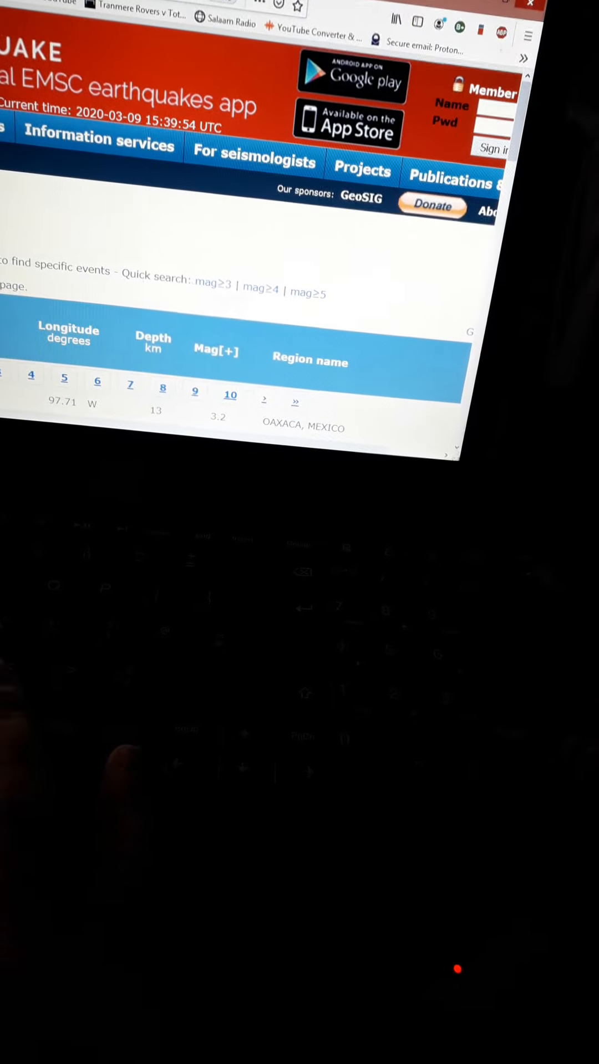